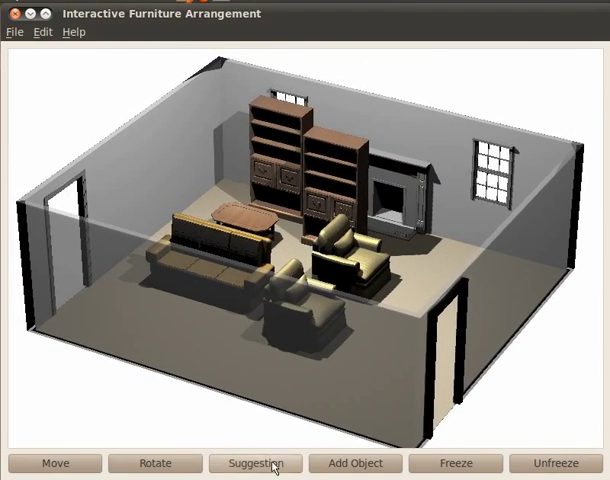
- Generate suggested arrangements of the living room's sofa, armchairs, coffee table and bookshelves
left_click(256, 464)
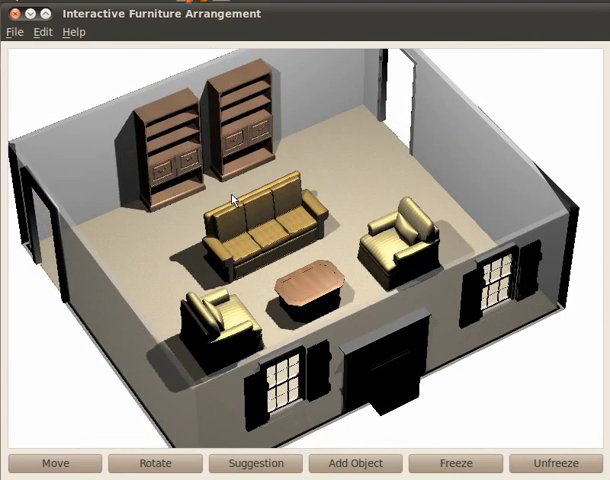
left_click(14, 32)
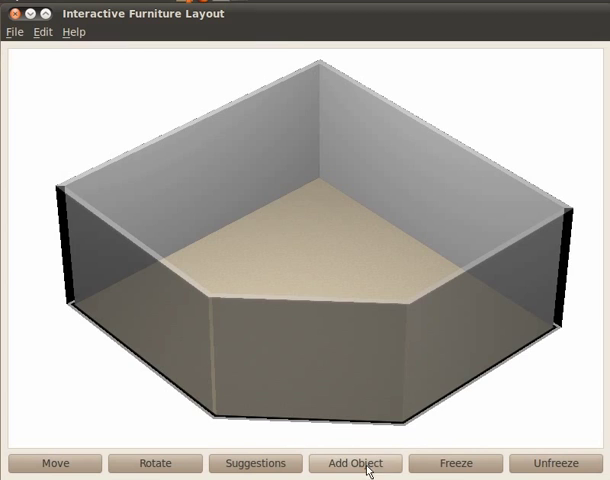
- Add a doorway object to the right wall of the empty five-sided room
left_click(356, 464)
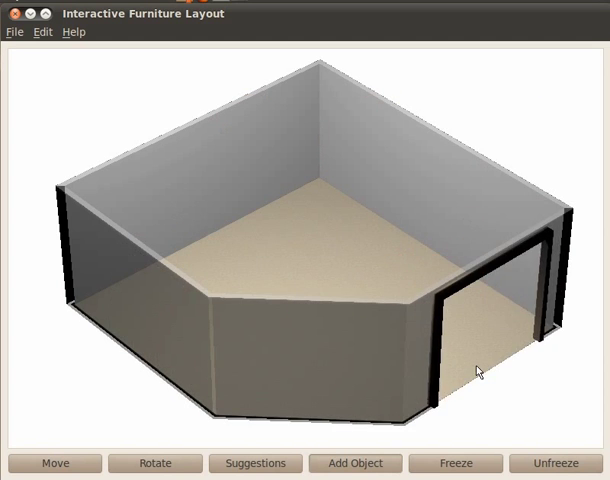
left_click(356, 464)
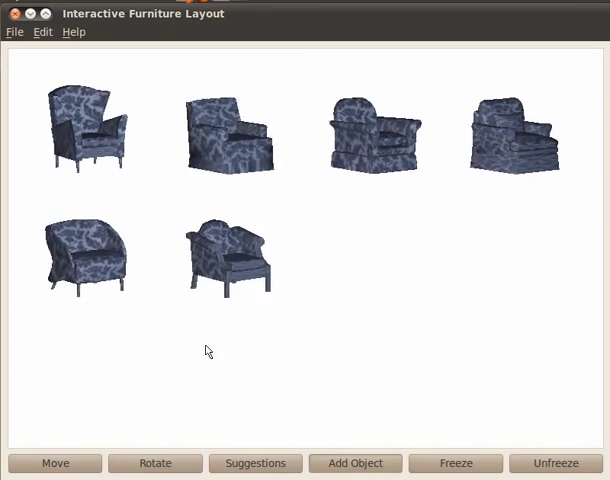
- Add an armchair and tables to the five-sided room and drag the new table into position
left_click(256, 464)
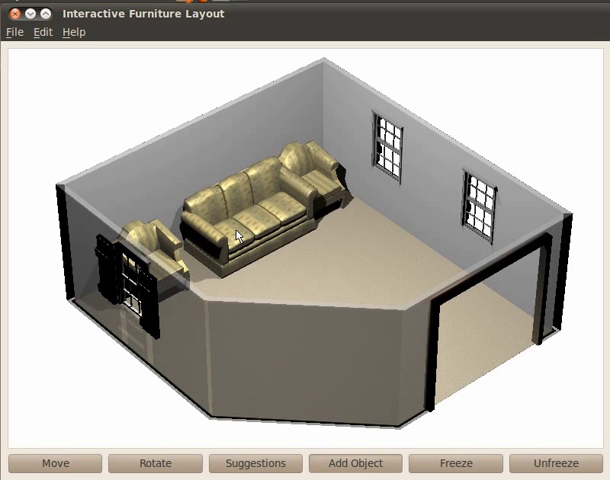
left_click(356, 464)
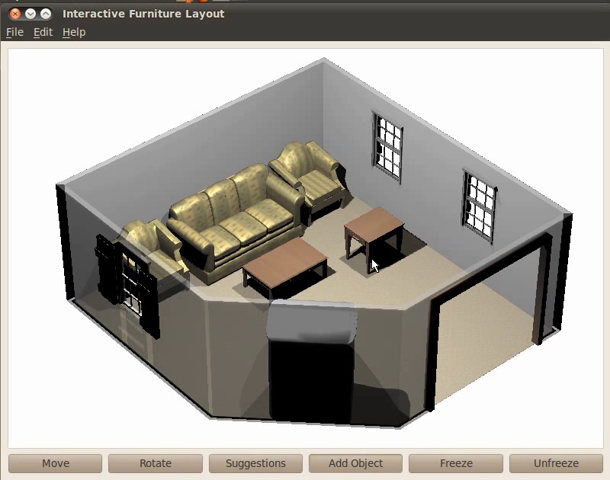
left_click_drag(290, 264, 236, 300)
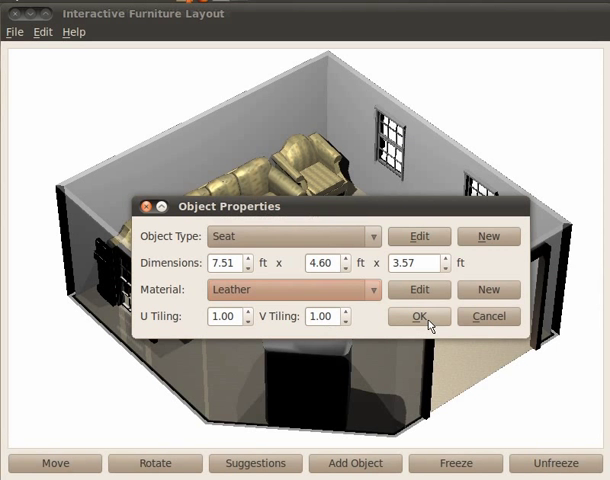
- Make the seats leather and place a tall cabinet behind the sofa
left_click(420, 316)
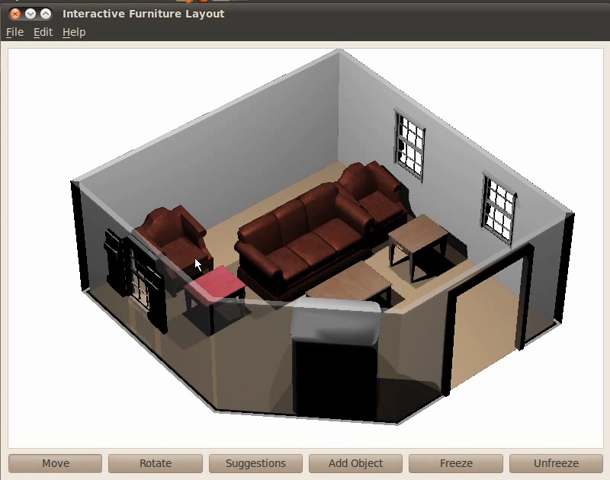
left_click(356, 464)
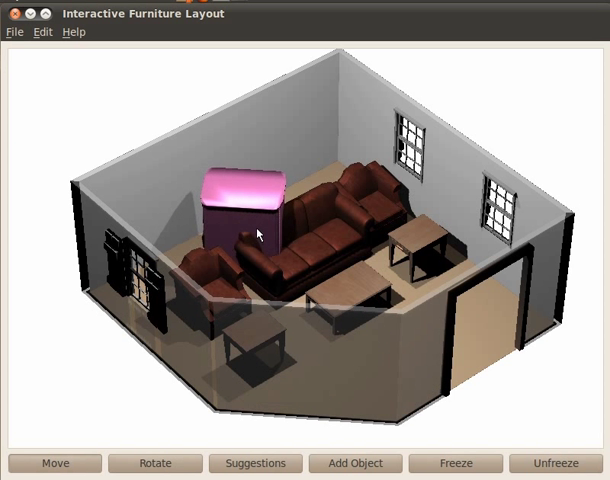
left_click(156, 464)
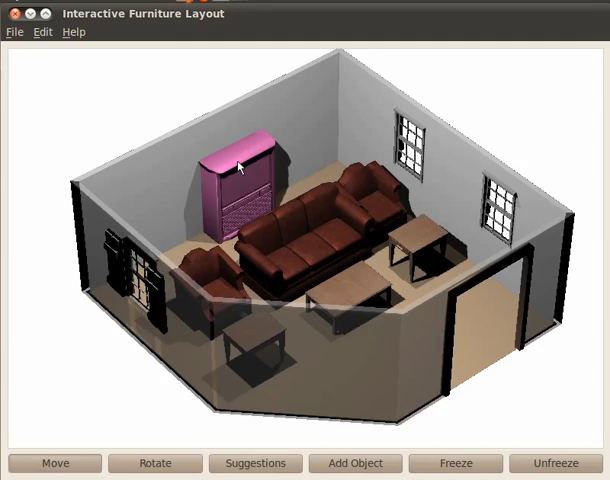
left_click(256, 464)
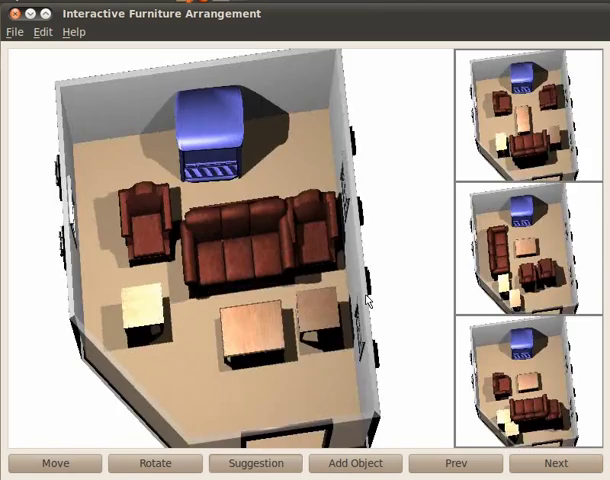
- Browse to the next suggested layout shown beside the top view
left_click(554, 464)
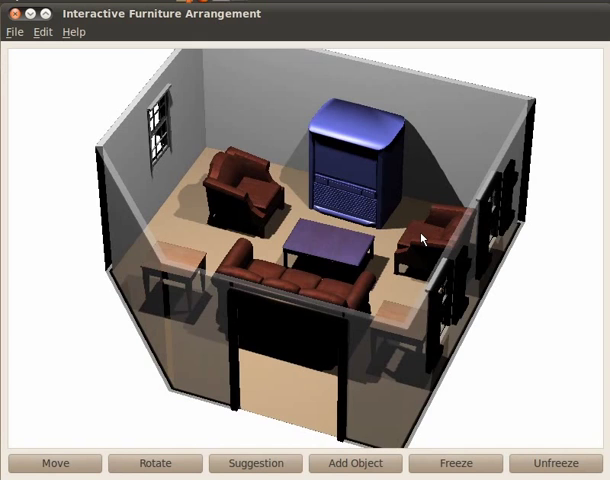
- Accept a suggested layout for the blue-cabinet room, then browse fresh alternative suggestions
left_click(256, 464)
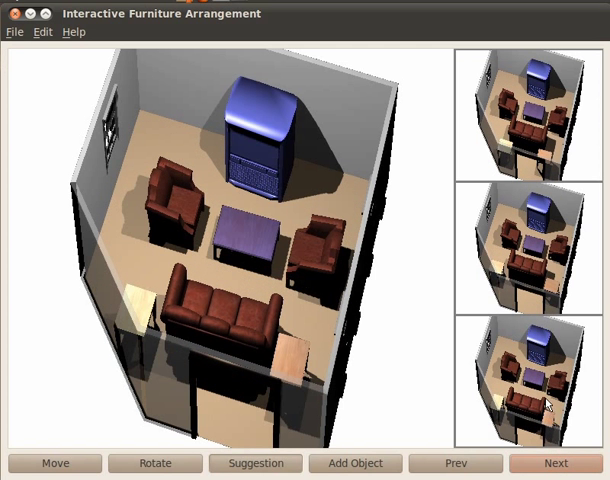
left_click(556, 464)
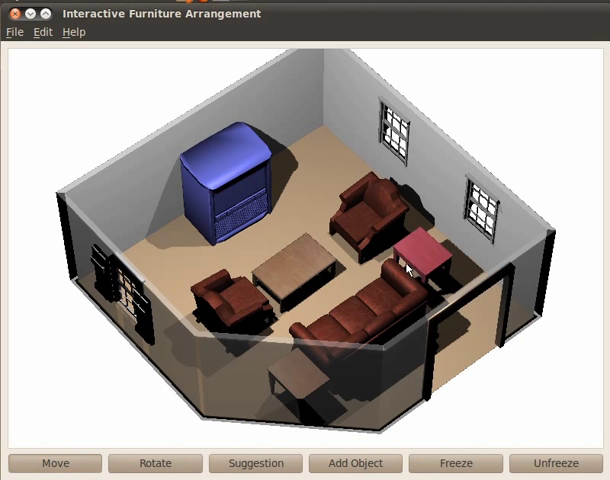
left_click(256, 464)
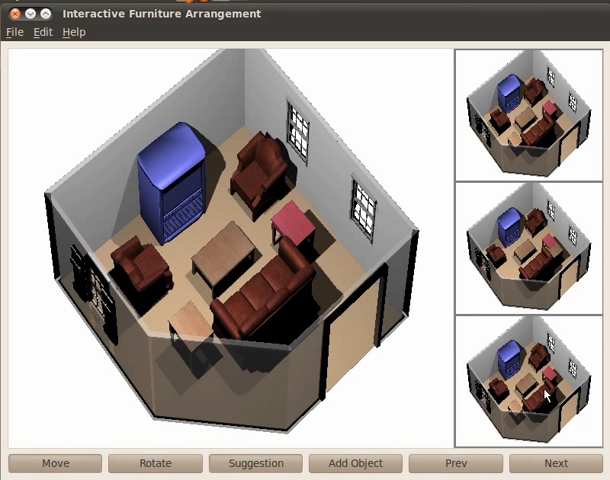
left_click(256, 464)
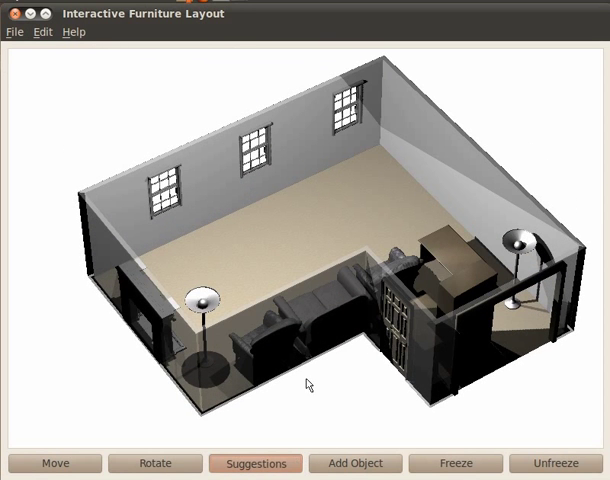
- Suggest layouts for the L-shaped room, then load the next furnished rectangular room
left_click(256, 464)
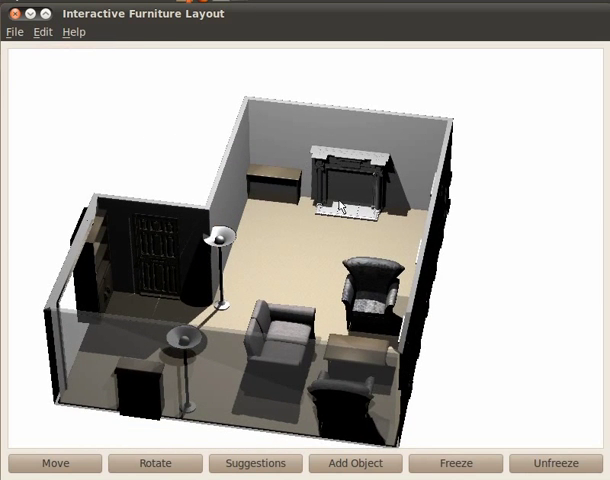
left_click(256, 464)
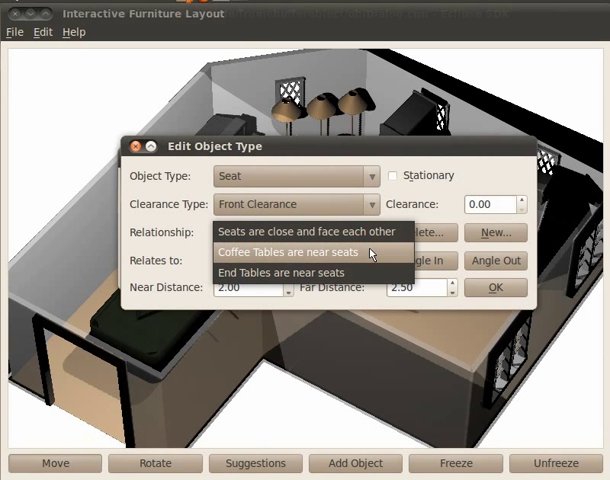
- Give seats the 'Coffee Tables are near seats' relationship with near 1.33 and far 1.50 distances
left_click(300, 252)
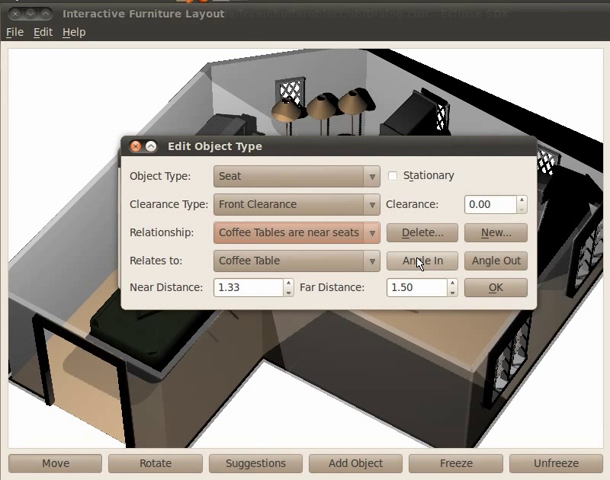
left_click(420, 260)
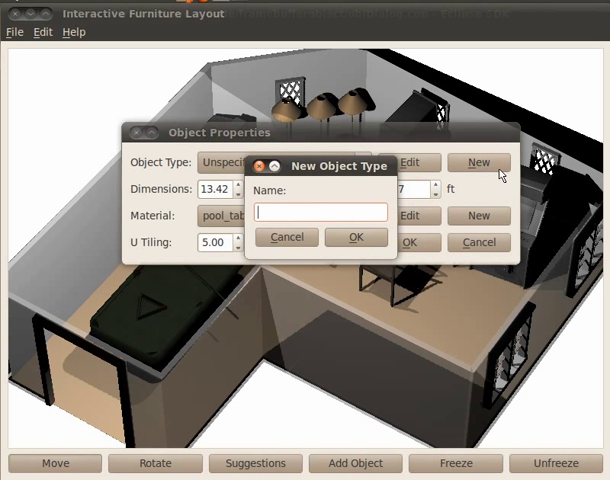
- Create a new 'Pool Table' object type with All Around clearance
type("Pool")
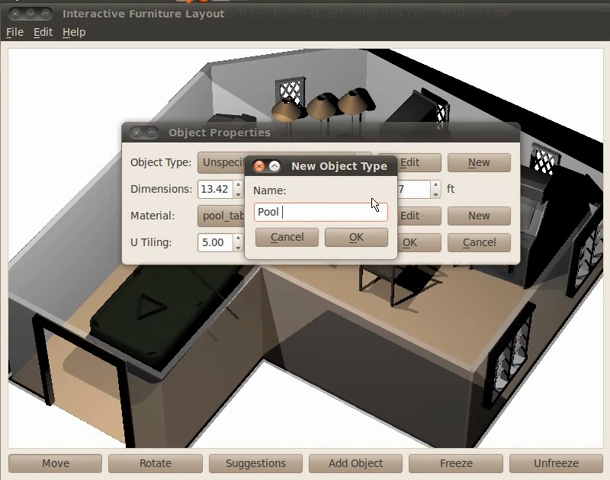
type("Table")
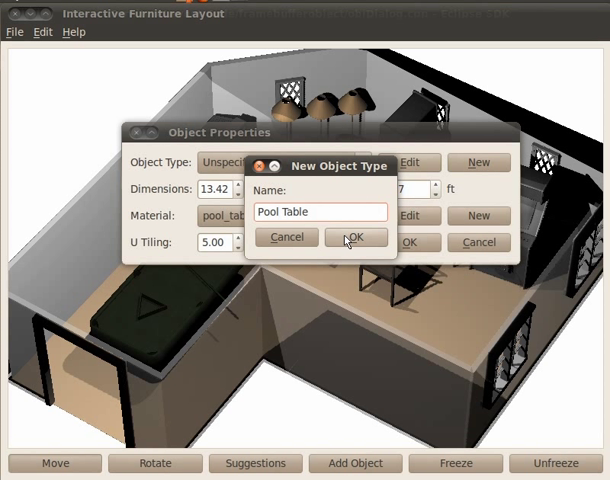
left_click(356, 236)
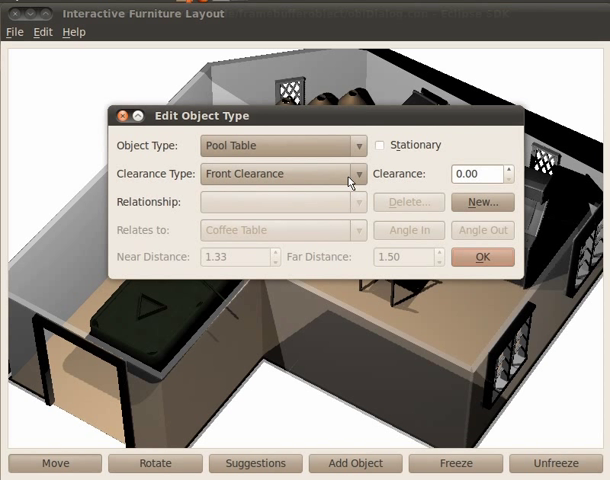
left_click(356, 172)
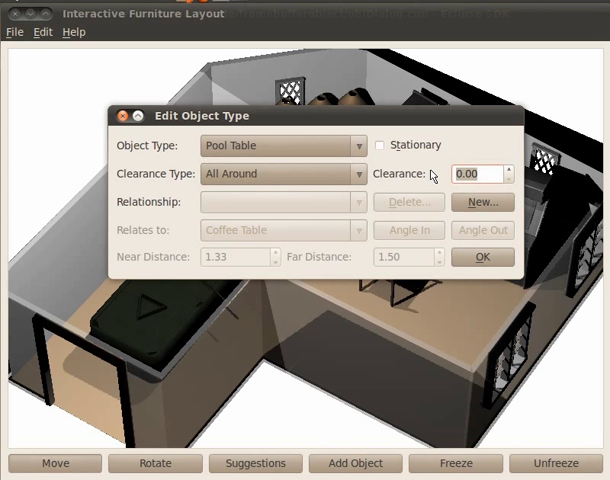
left_click(482, 256)
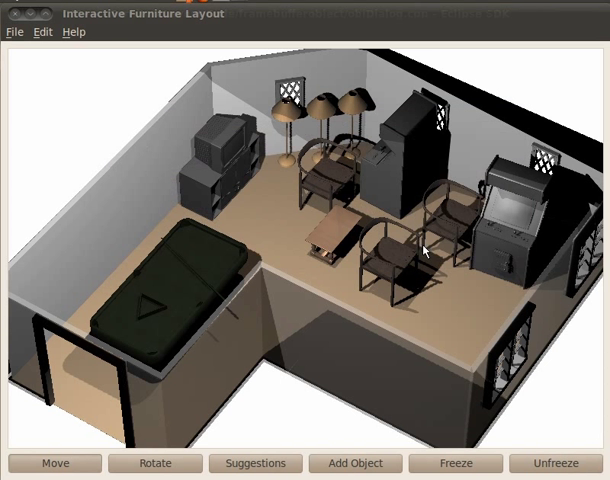
- Show clearance outlines via Edit > Show Clearance and drag the pool table to test its zone
left_click(40, 32)
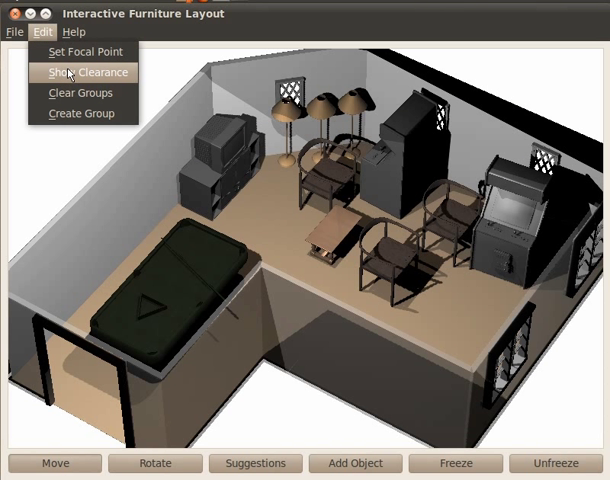
left_click(88, 72)
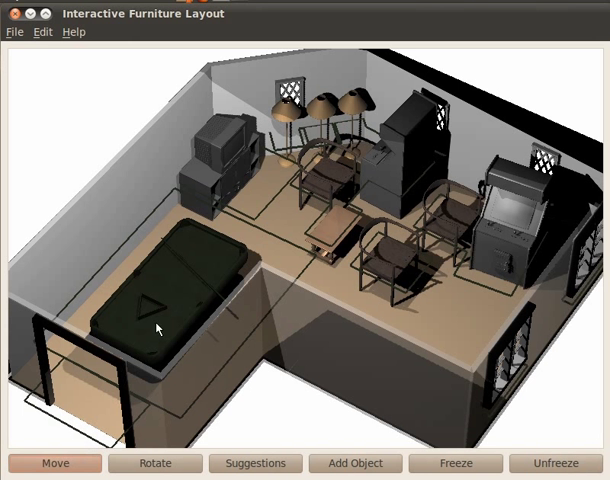
left_click_drag(156, 330, 190, 276)
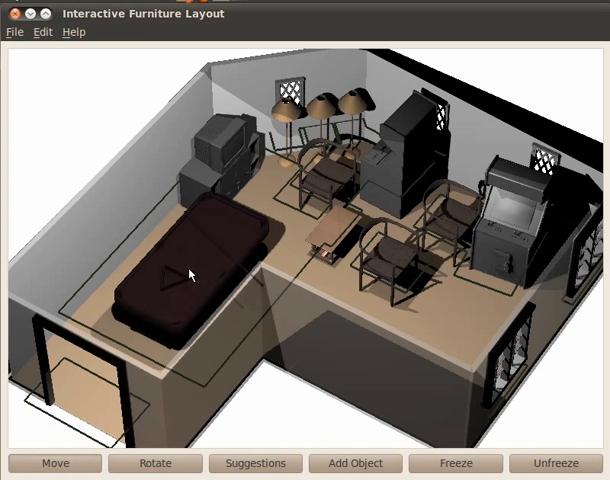
left_click(190, 280)
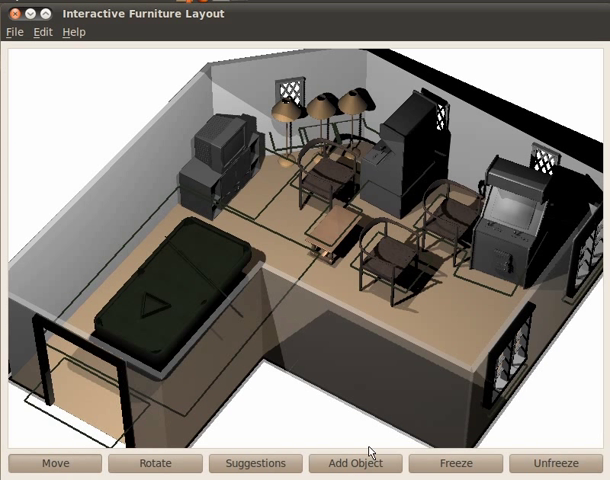
mouse_move(276, 476)
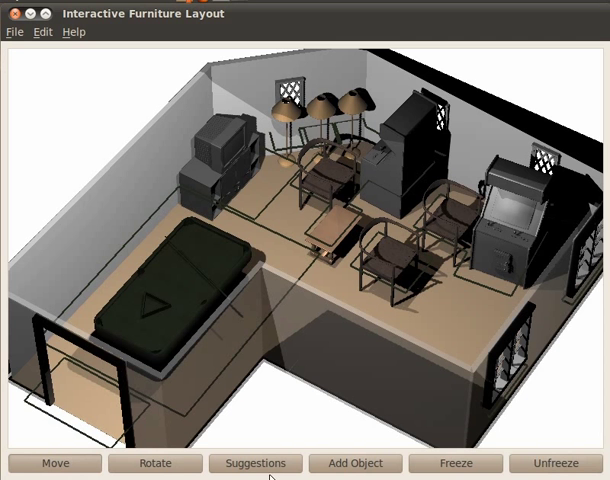